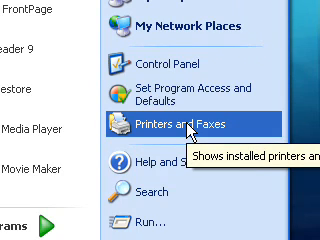
Open the Printers and Faxes folder from the Start menu
click(177, 128)
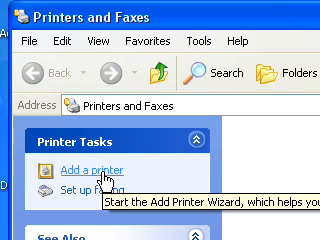
scroll(down, 3)
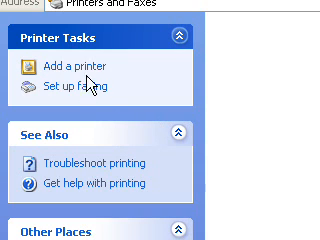
Launch the Add Printer Wizard and choose to browse for a network printer
click(74, 67)
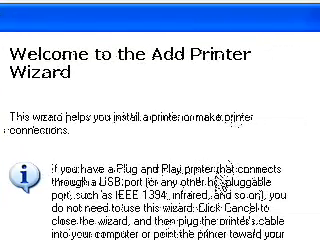
scroll(down, 3)
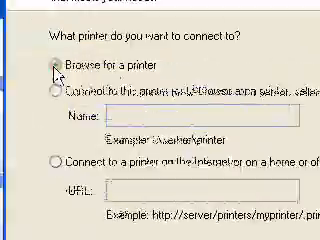
click(57, 61)
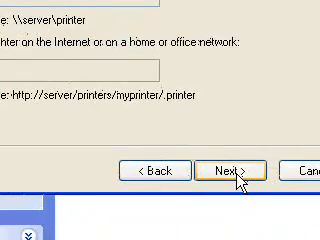
List shared printers and expand computer FRANK under MSHOME to reveal hpprinter
click(230, 170)
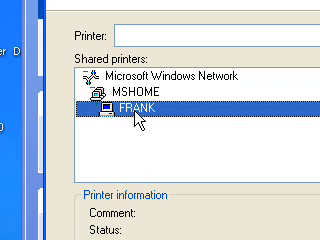
click(96, 102)
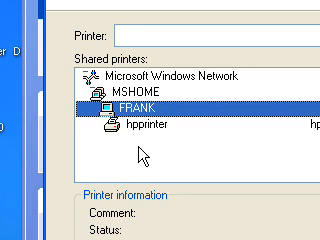
mouse_move(166, 128)
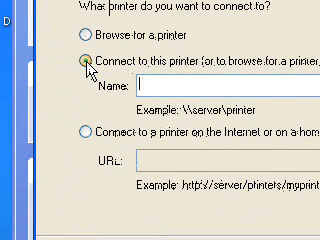
Connect to the printer by name using the path \\frank\hpprinter and finish the wizard
click(82, 60)
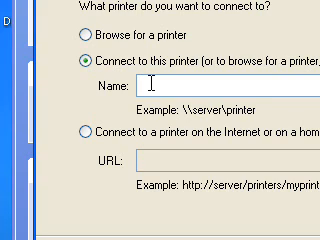
text(\\)
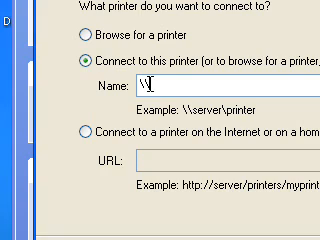
text(\)
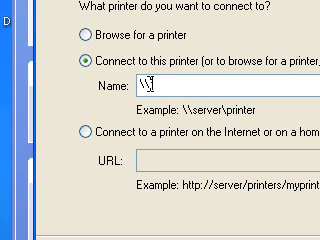
text(rank)
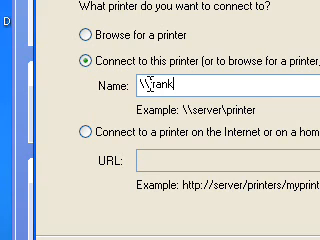
text(\)
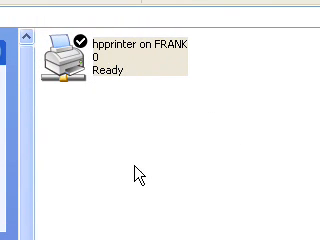
mouse_move(113, 123)
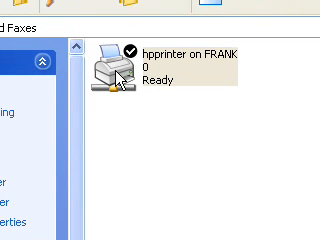
Show the properties of 'hpprinter on FRANK', including its General and Sharing details
right_click(115, 70)
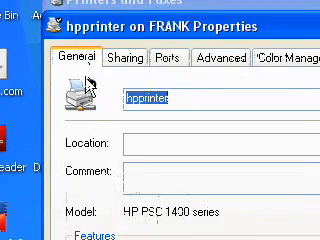
scroll(down, 3)
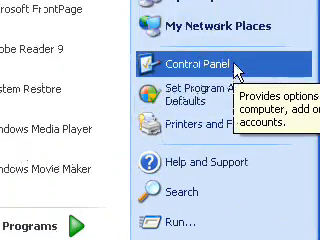
Display System Properties' Computer Name (mitz) and the change dialog showing workgroup MSHOME
click(194, 60)
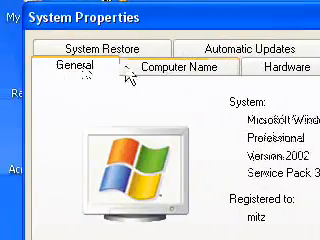
click(180, 67)
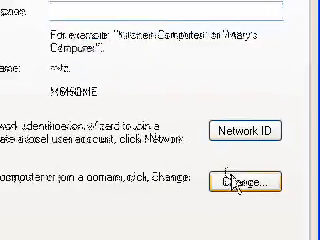
click(249, 185)
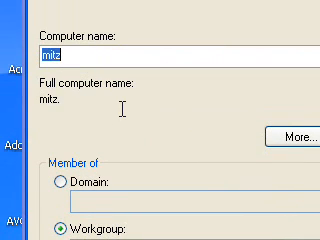
scroll(down, 3)
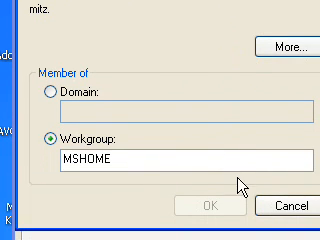
mouse_move(155, 65)
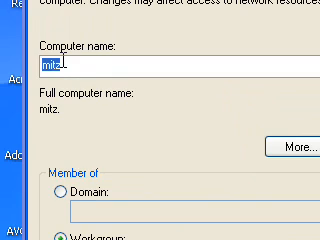
mouse_move(210, 108)
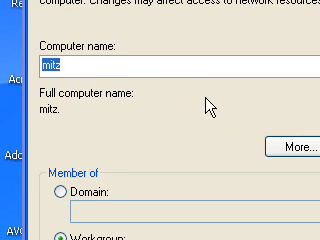